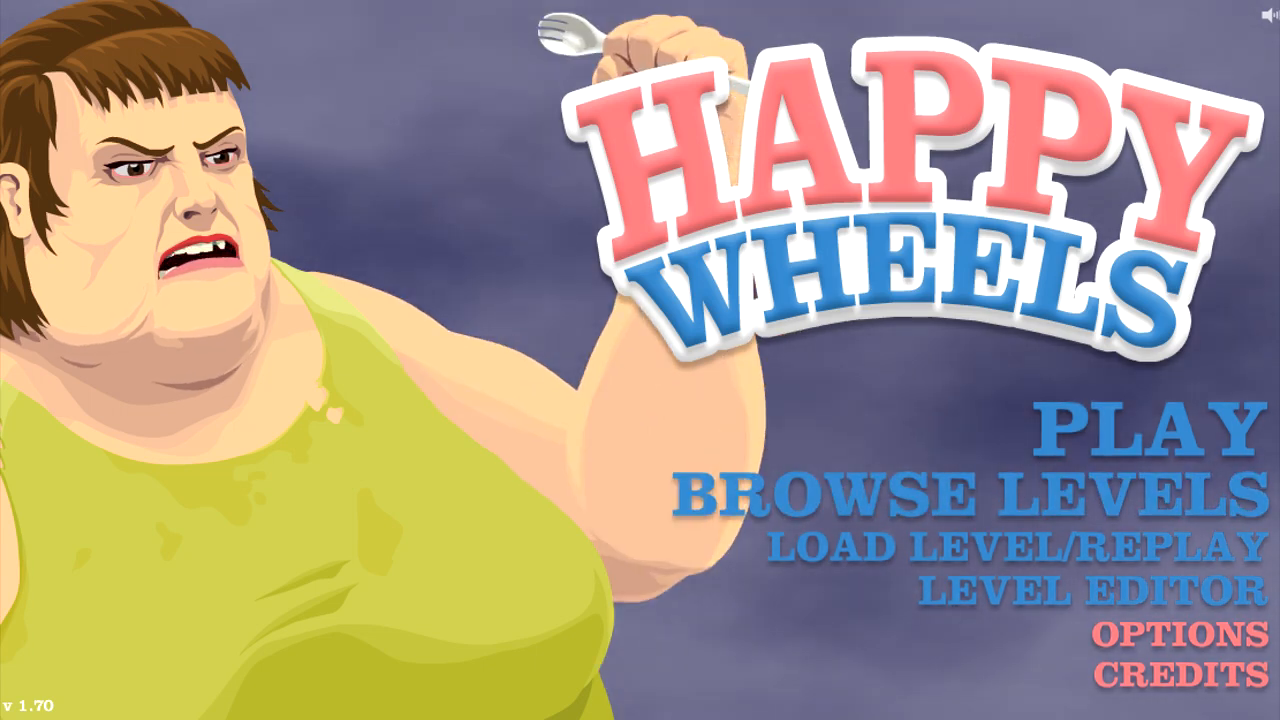
Browse this week's user-submitted levels and sort the list by rating.
{"action": "left_click", "coordinate": [972, 490]}
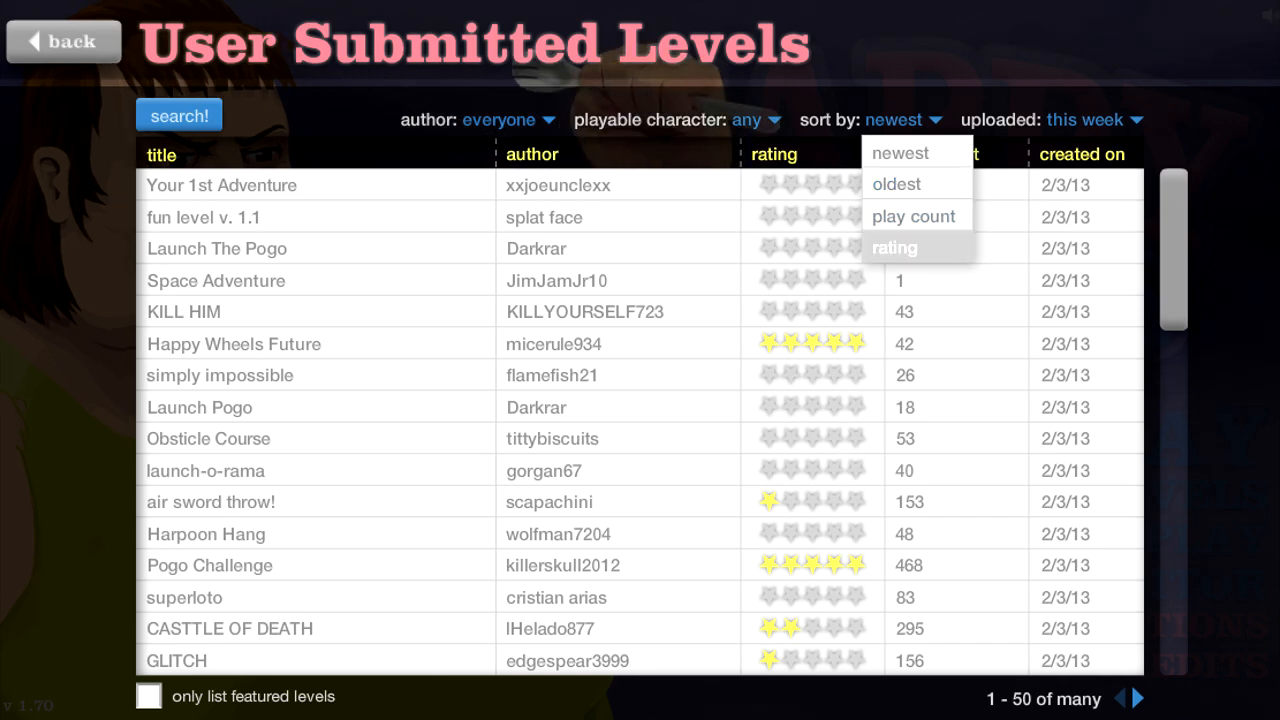
{"action": "left_click", "coordinate": [894, 248]}
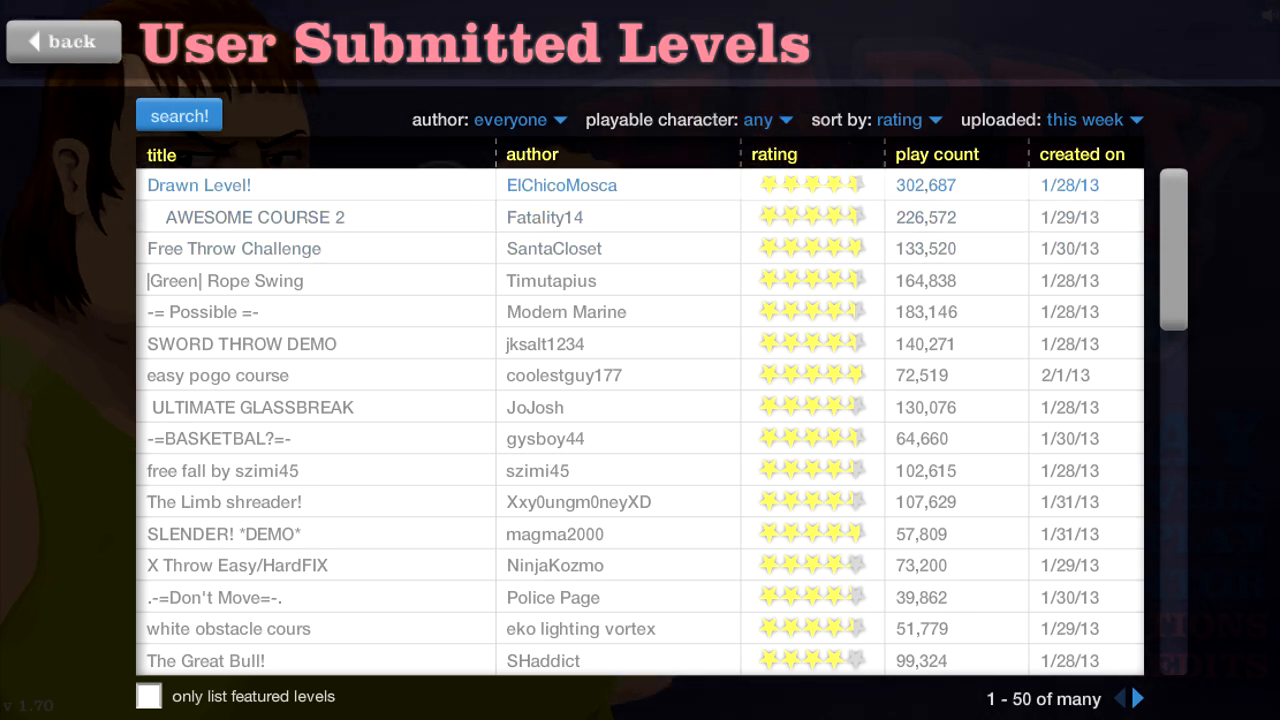
Load the top-rated level 'Drawn Level!' by ElChicoMosca and play it.
{"action": "left_click", "coordinate": [200, 184]}
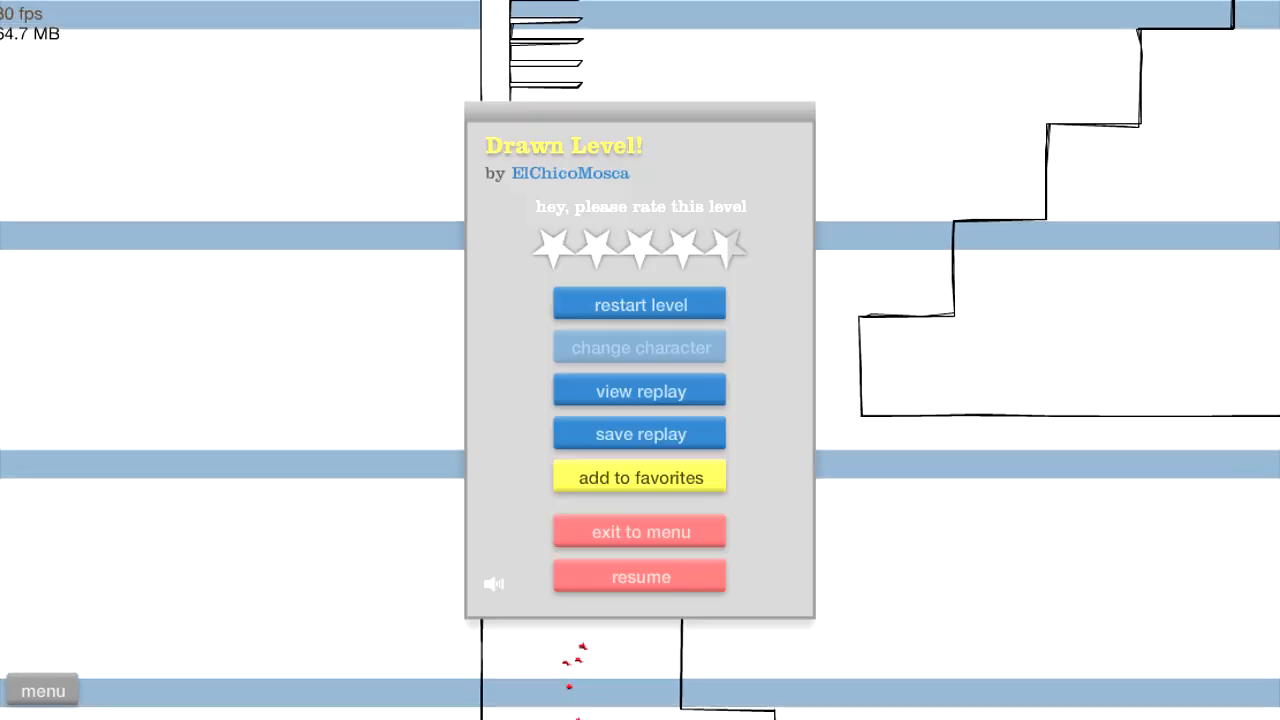
Restart Drawn Level! and ride the bicycle further into it.
{"action": "left_click", "coordinate": [640, 576]}
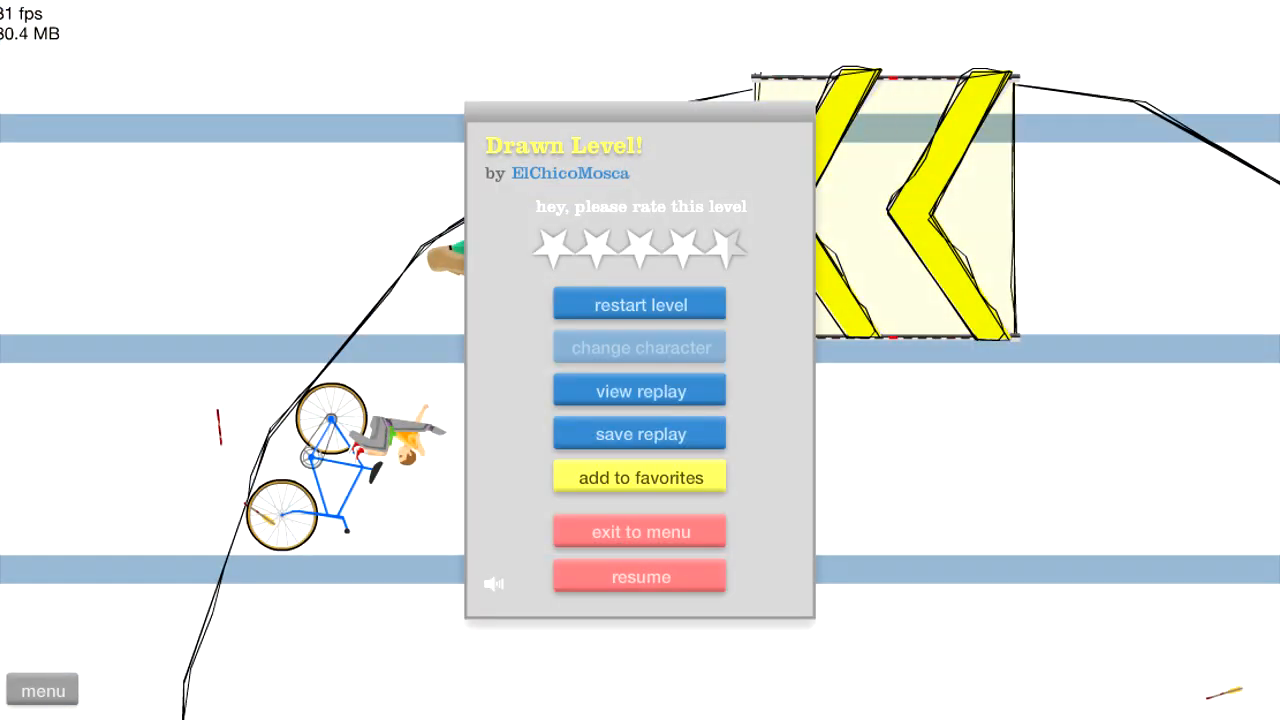
Exit Drawn Level! back to the rating-sorted user levels list.
{"action": "left_click", "coordinate": [640, 576]}
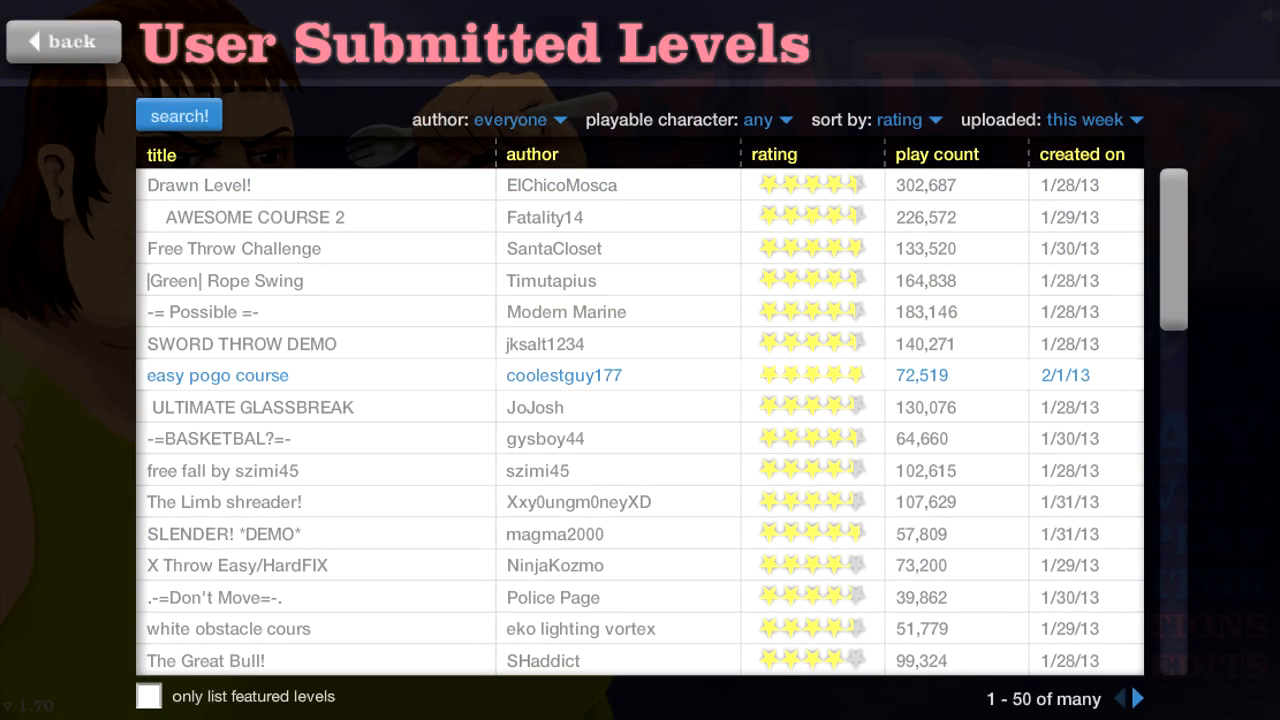
Expand AWESOME COURSE 2 by Fatality14 and start playing it.
{"action": "left_click", "coordinate": [256, 216]}
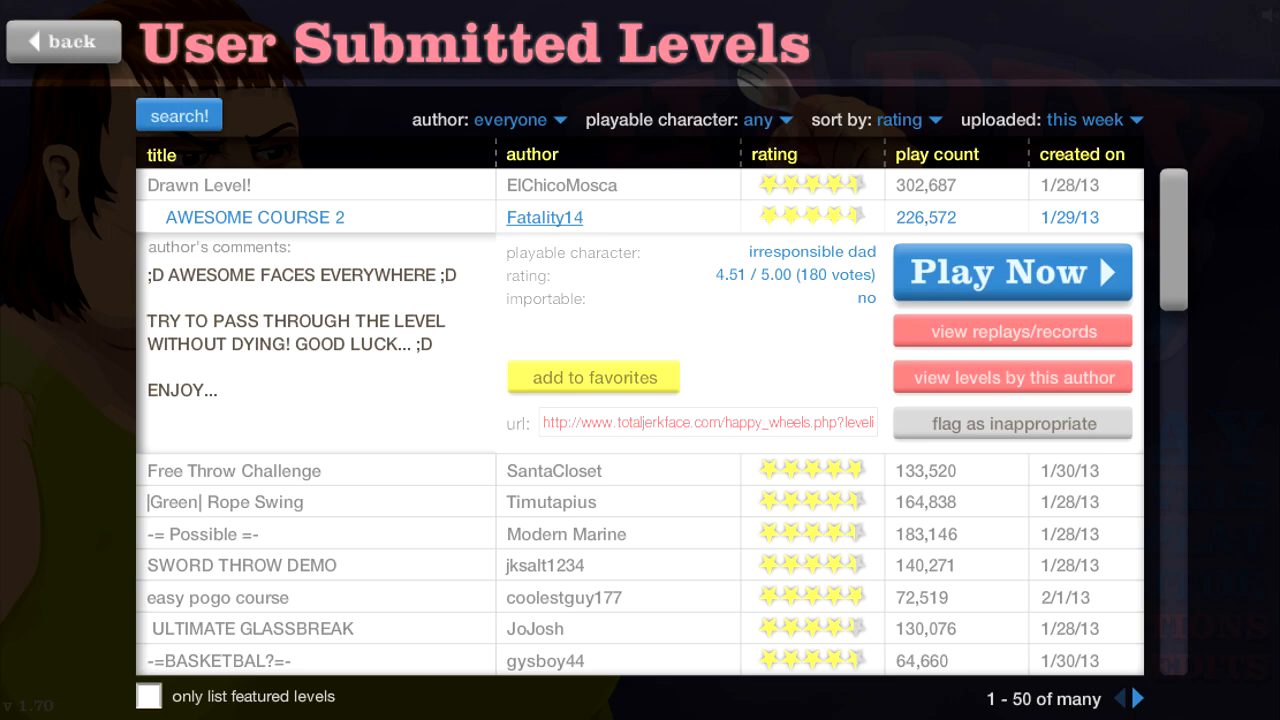
{"action": "left_click", "coordinate": [1012, 272]}
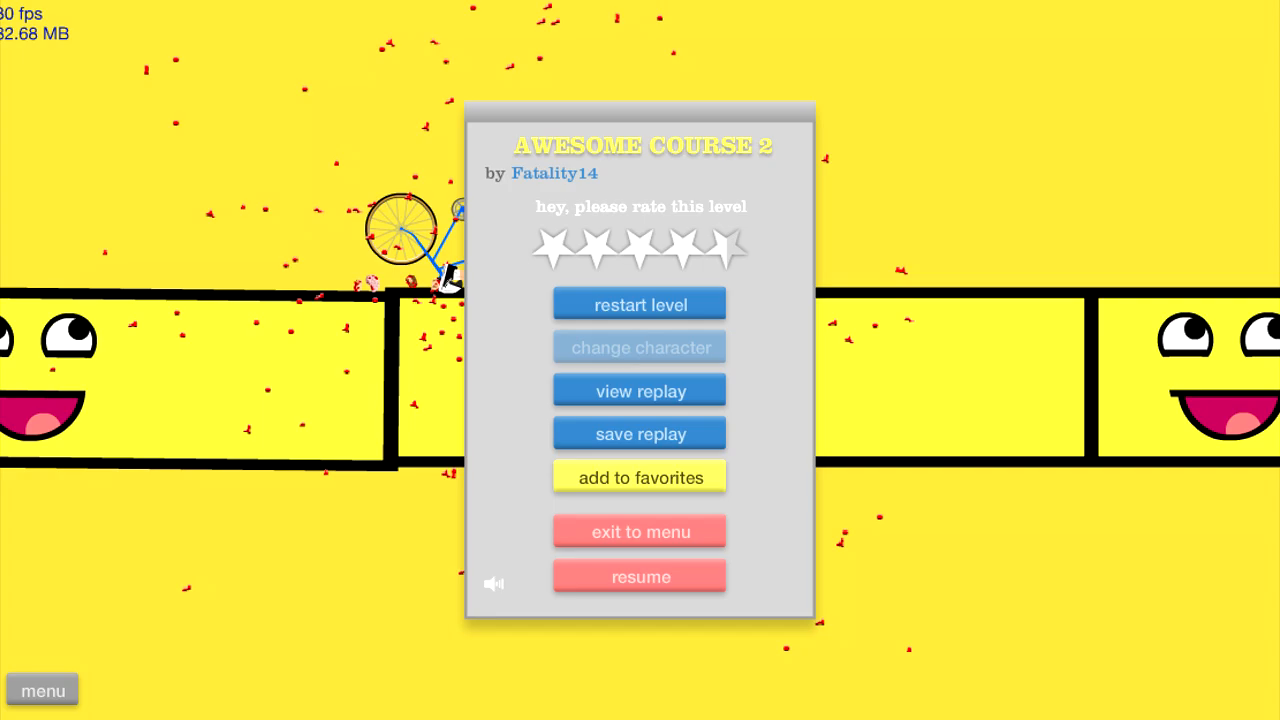
Restart AWESOME COURSE 2 and ride until the run ends in another crash.
{"action": "left_click", "coordinate": [640, 576]}
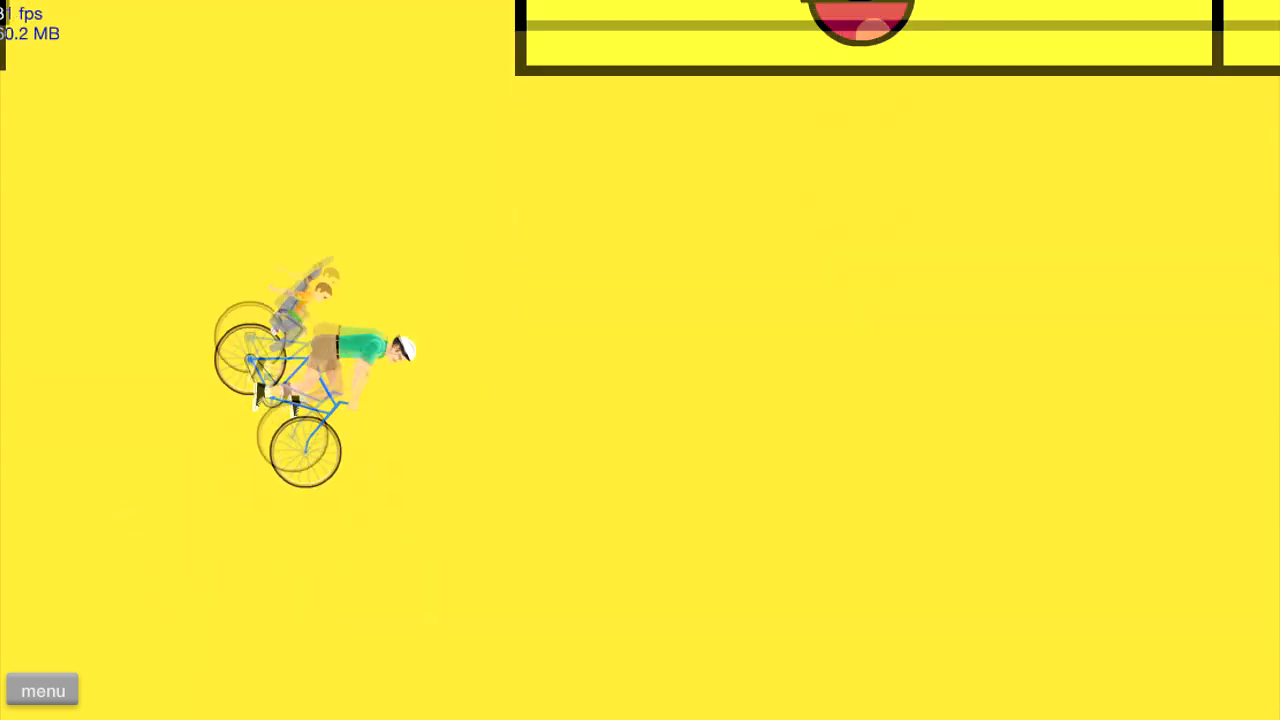
{"action": "left_click", "coordinate": [42, 690]}
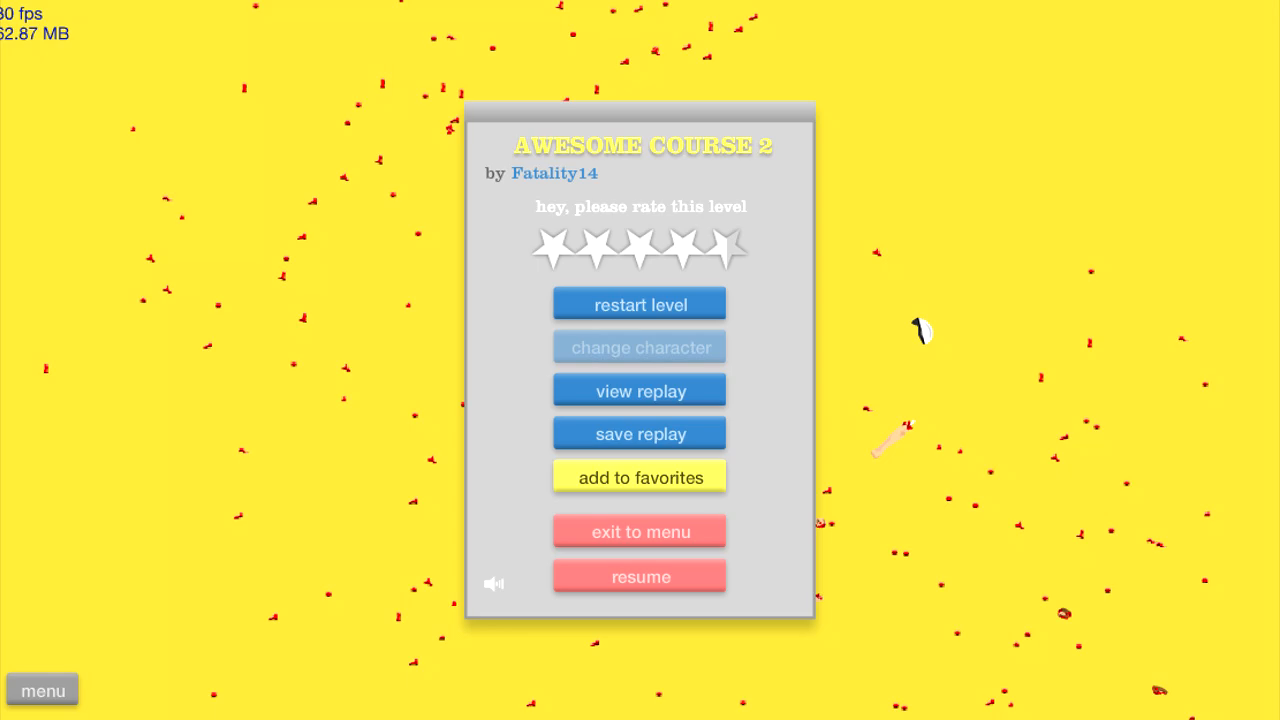
Make further AWESOME COURSE 2 attempts, restarting after each crash.
{"action": "left_click", "coordinate": [640, 576]}
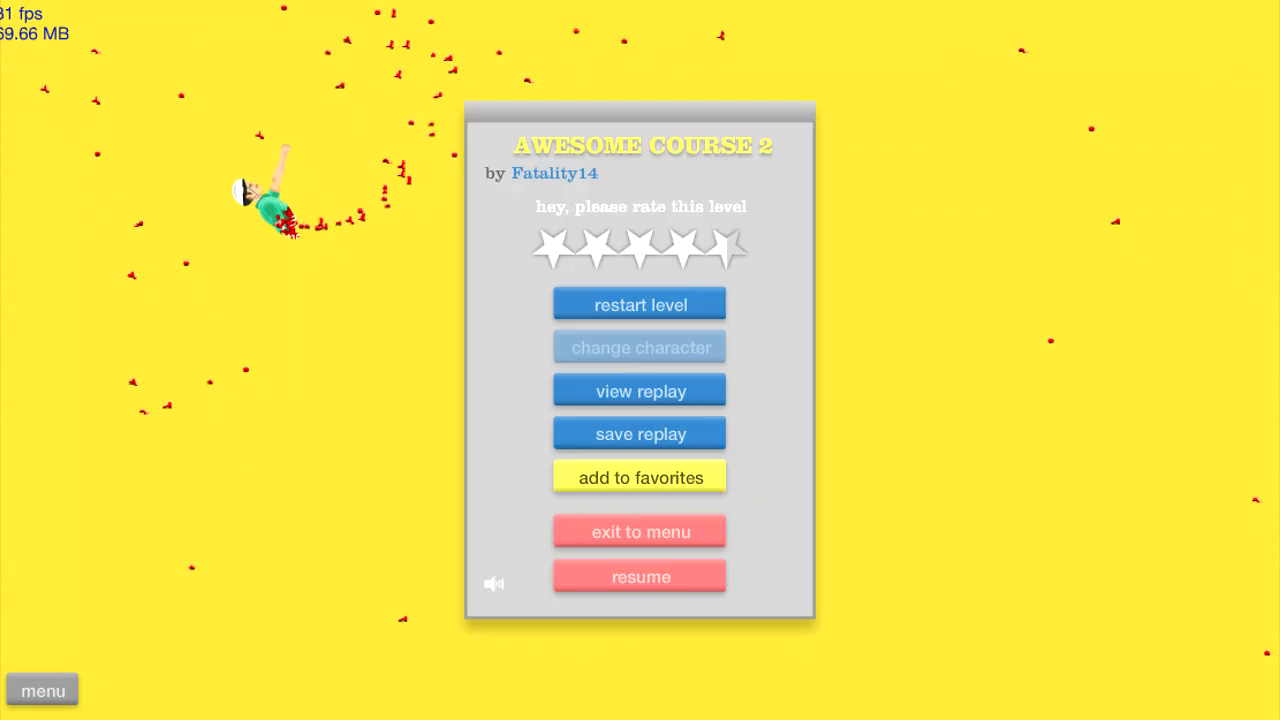
{"action": "left_click", "coordinate": [640, 576]}
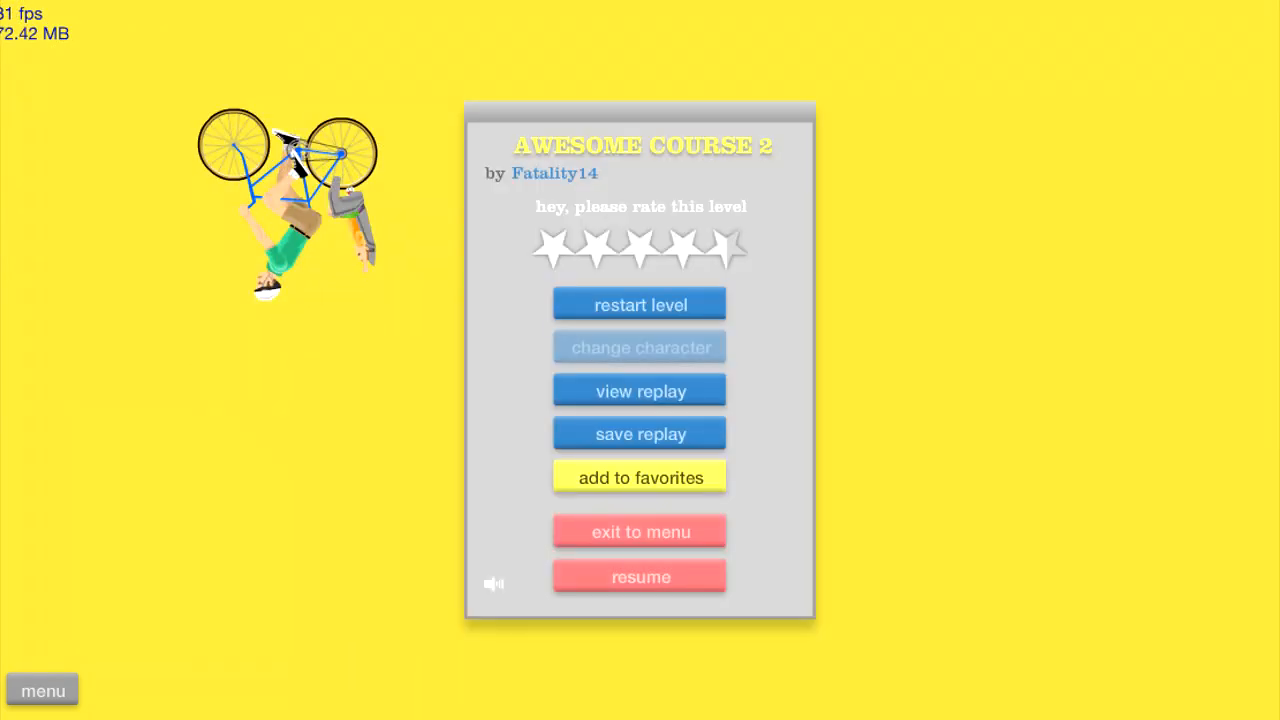
Resume AWESOME COURSE 2 and ride until crashing among the yellow blocks.
{"action": "left_click", "coordinate": [640, 576]}
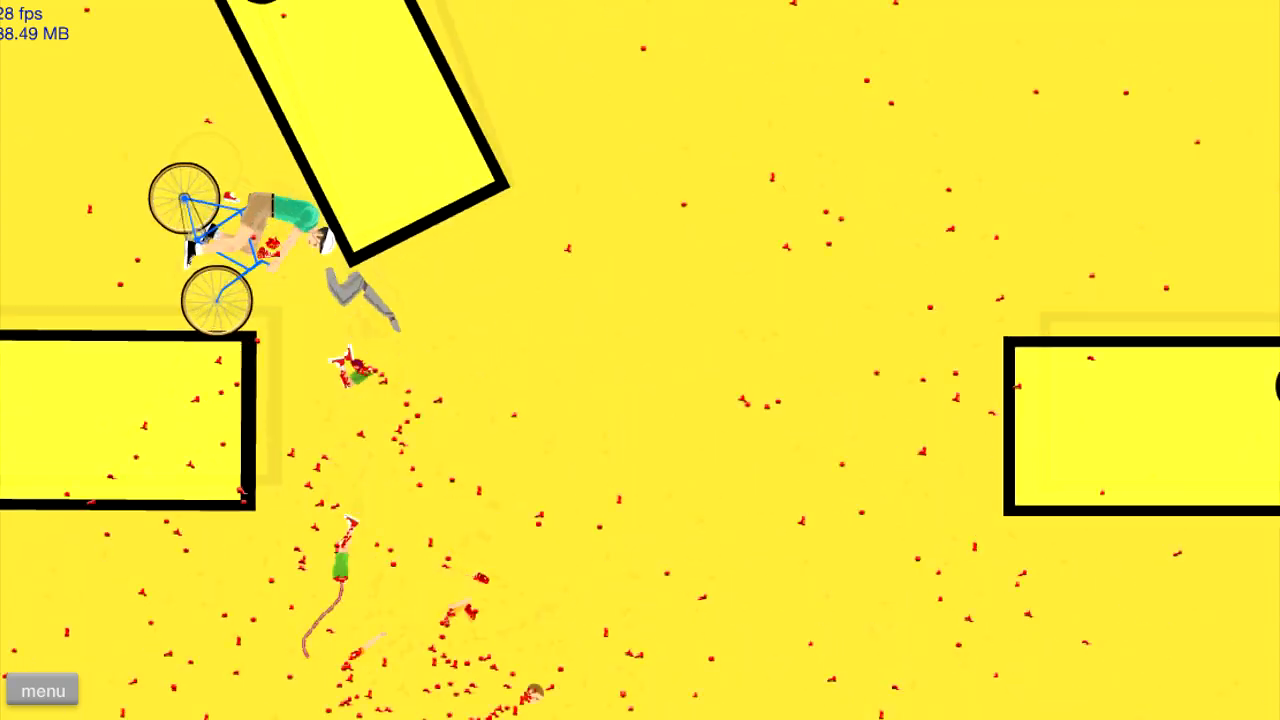
Exit to the level list and expand Free Throw Challenge by SantaCloset.
{"action": "left_click", "coordinate": [42, 690]}
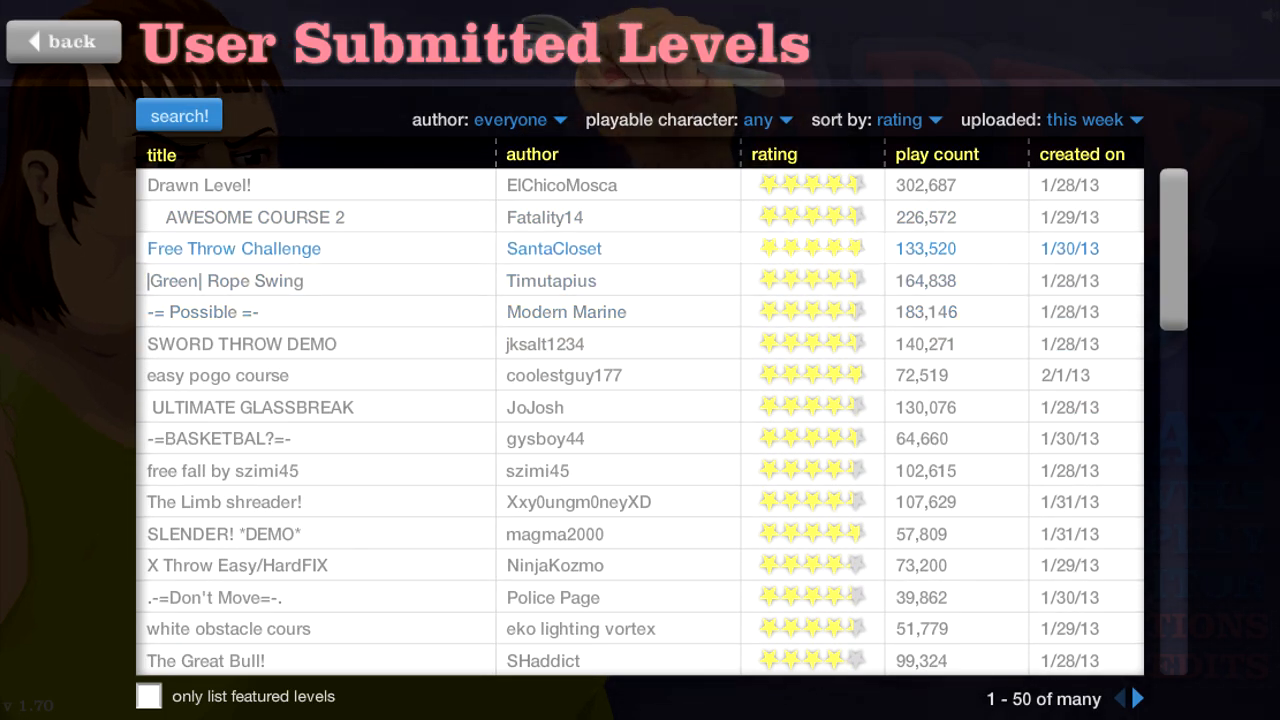
{"action": "left_click", "coordinate": [234, 248]}
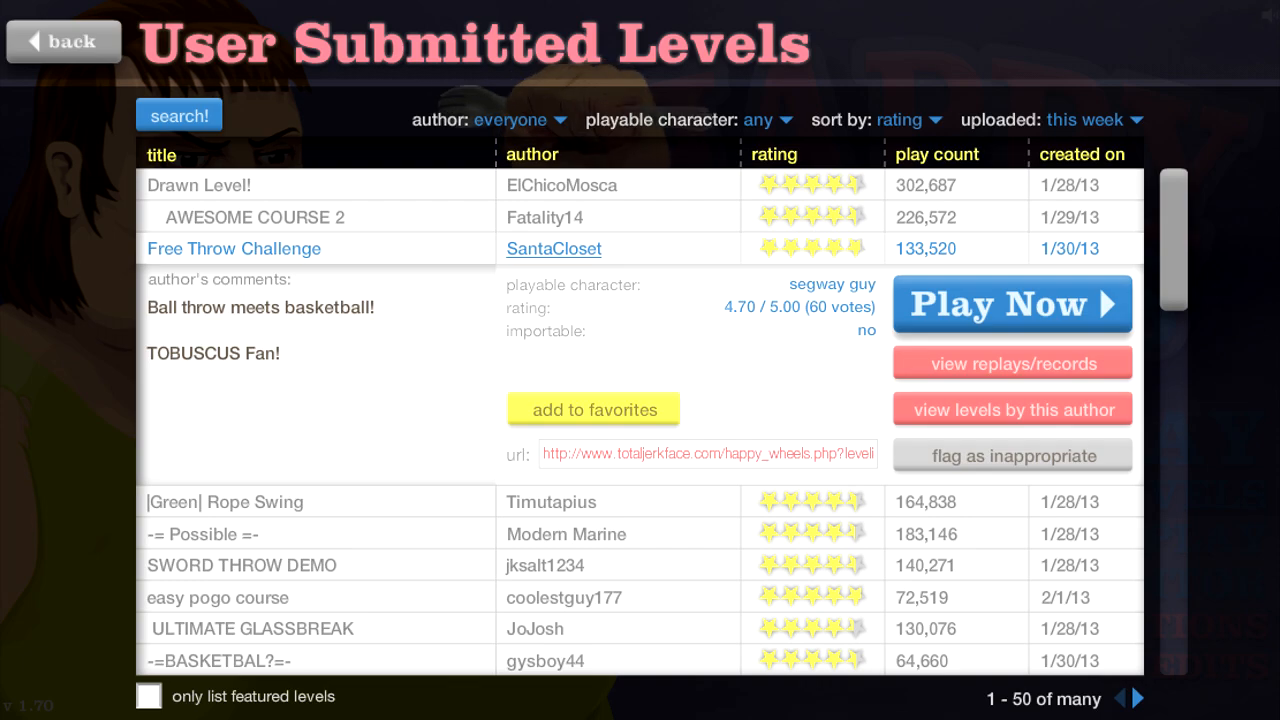
Play Free Throw Challenge through to victory in 29.86 seconds.
{"action": "left_click", "coordinate": [1012, 304]}
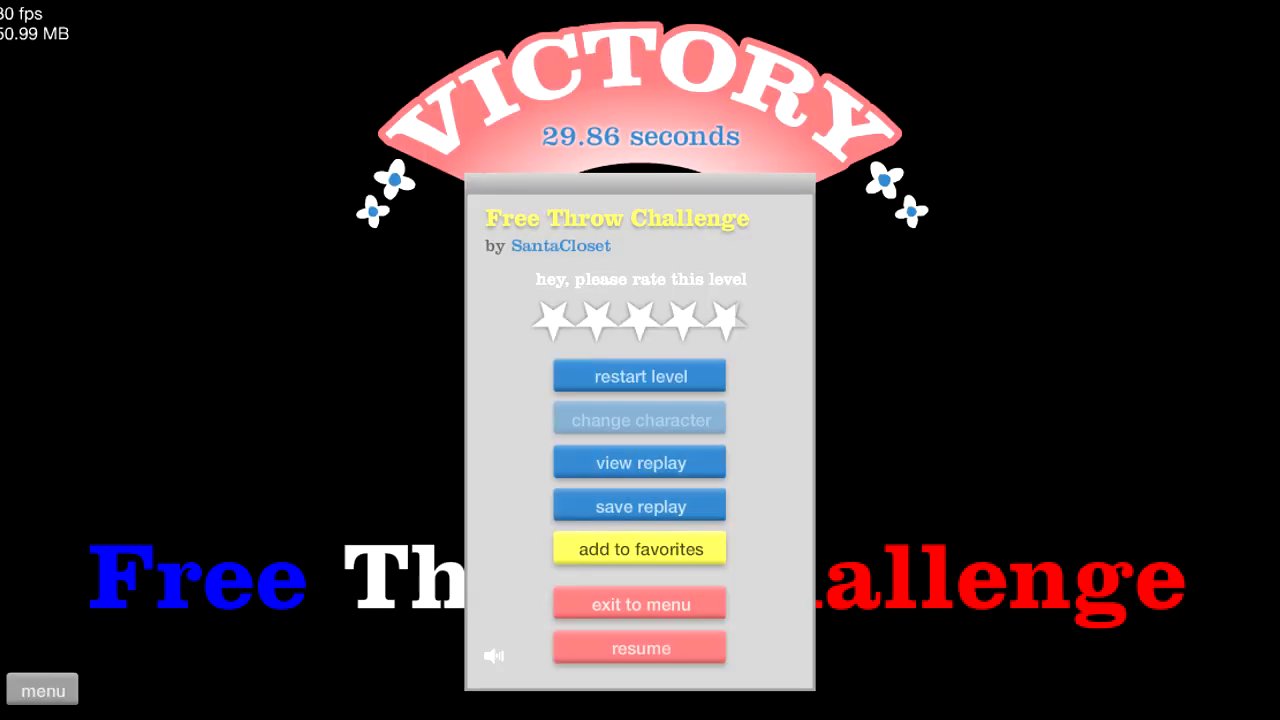
Launch the segway rider toward the green rope in Timutapius's level, restarting once to retry the swing.
{"action": "left_click", "coordinate": [640, 604]}
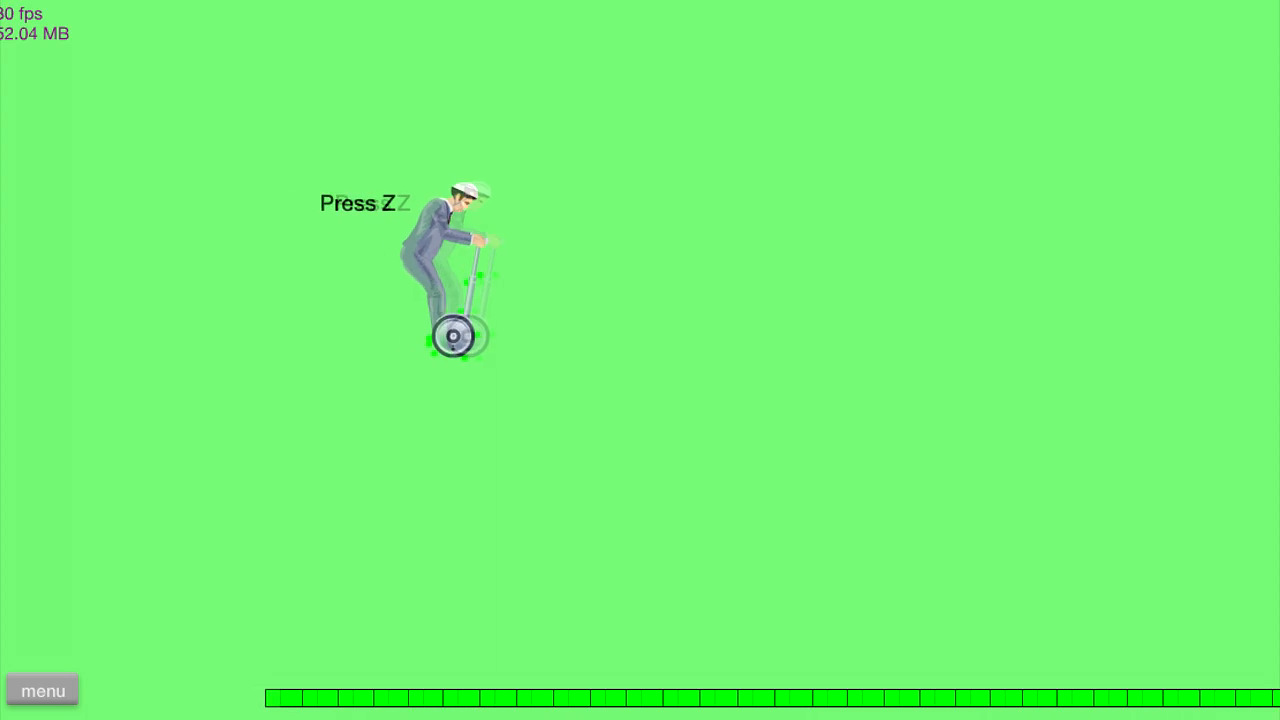
{"action": "key", "text": "z"}
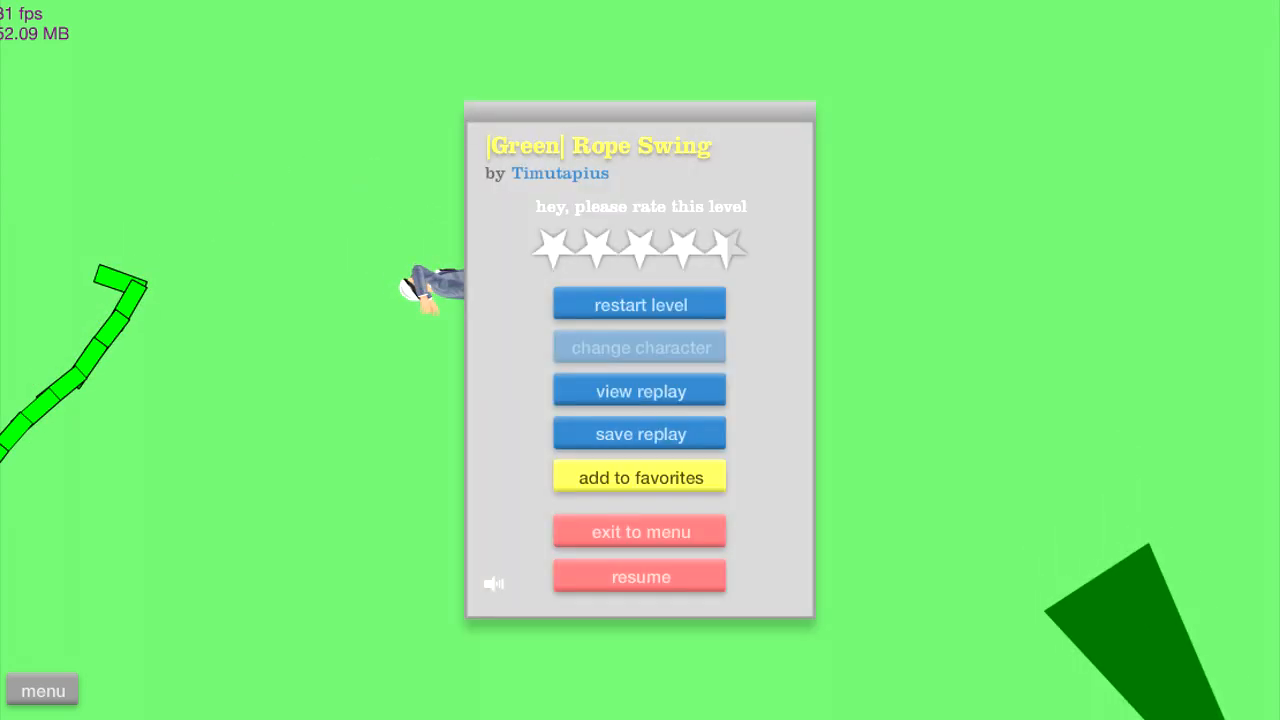
{"action": "left_click", "coordinate": [640, 576]}
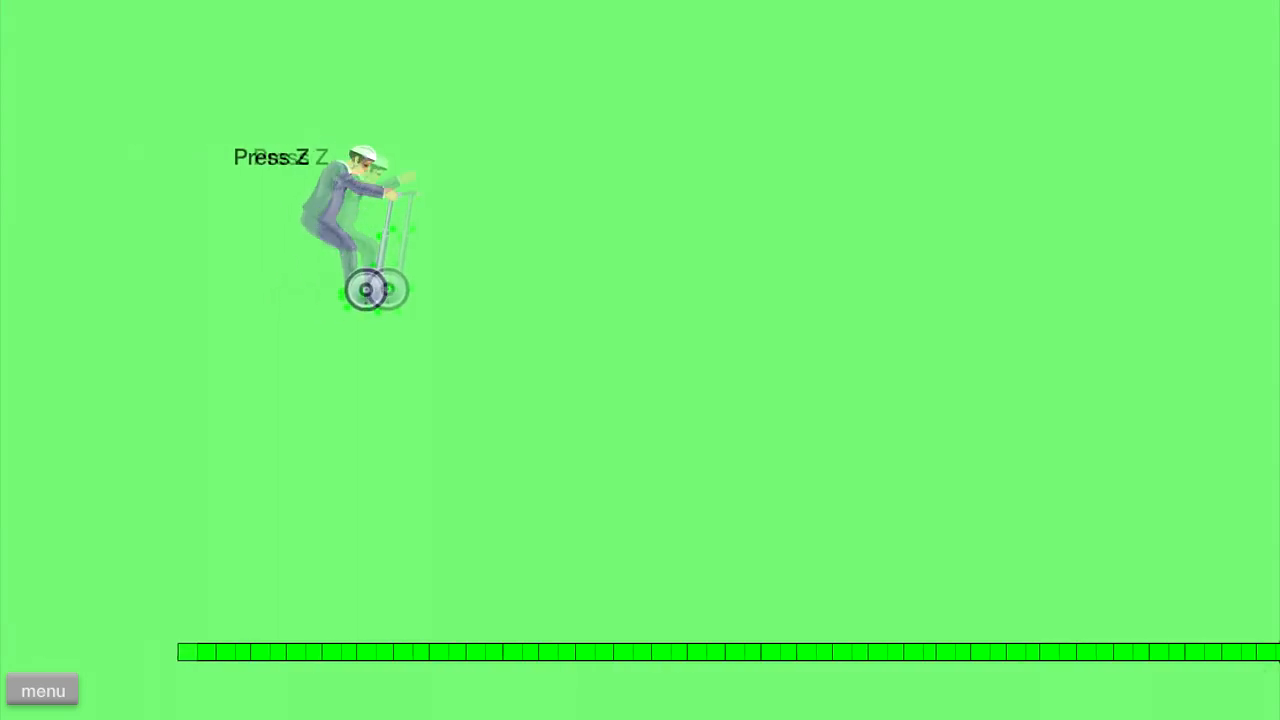
{"action": "key", "text": "z"}
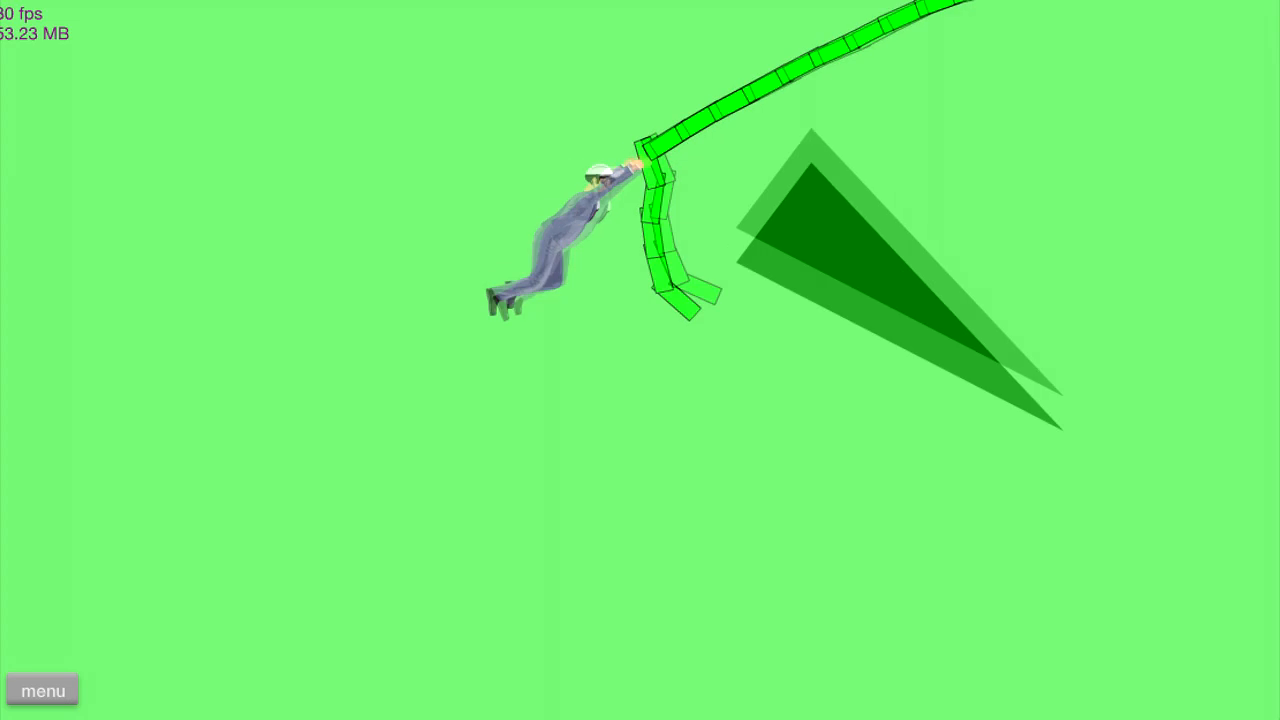